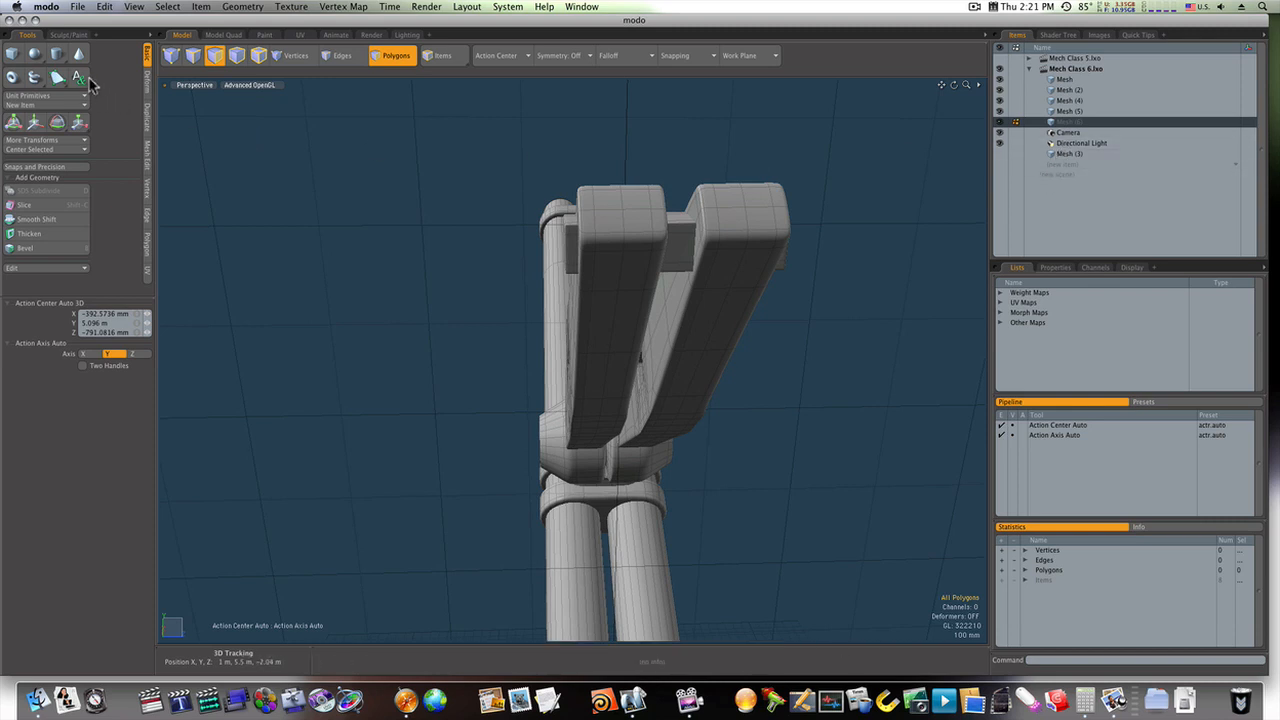
Drag out a Cylinder primitive capping the bracket end, tuning its radius, placement and thickness.
click(56, 52)
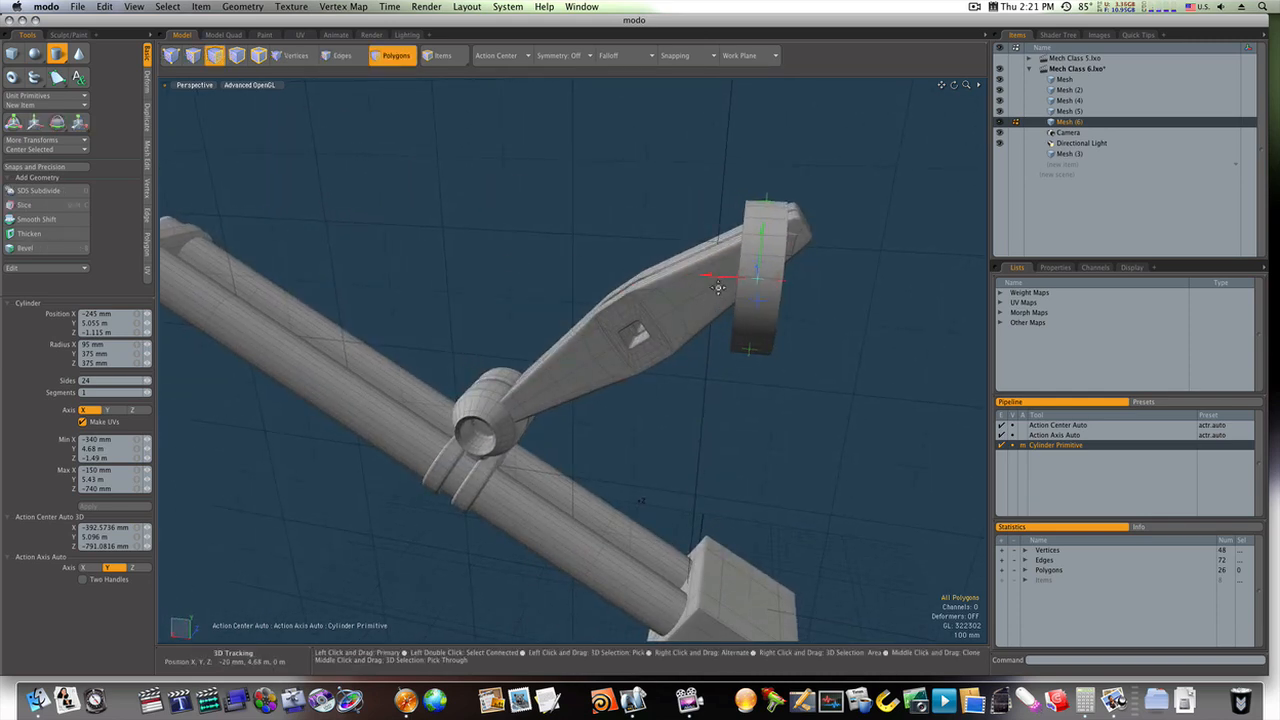
drag(718, 276, 744, 280)
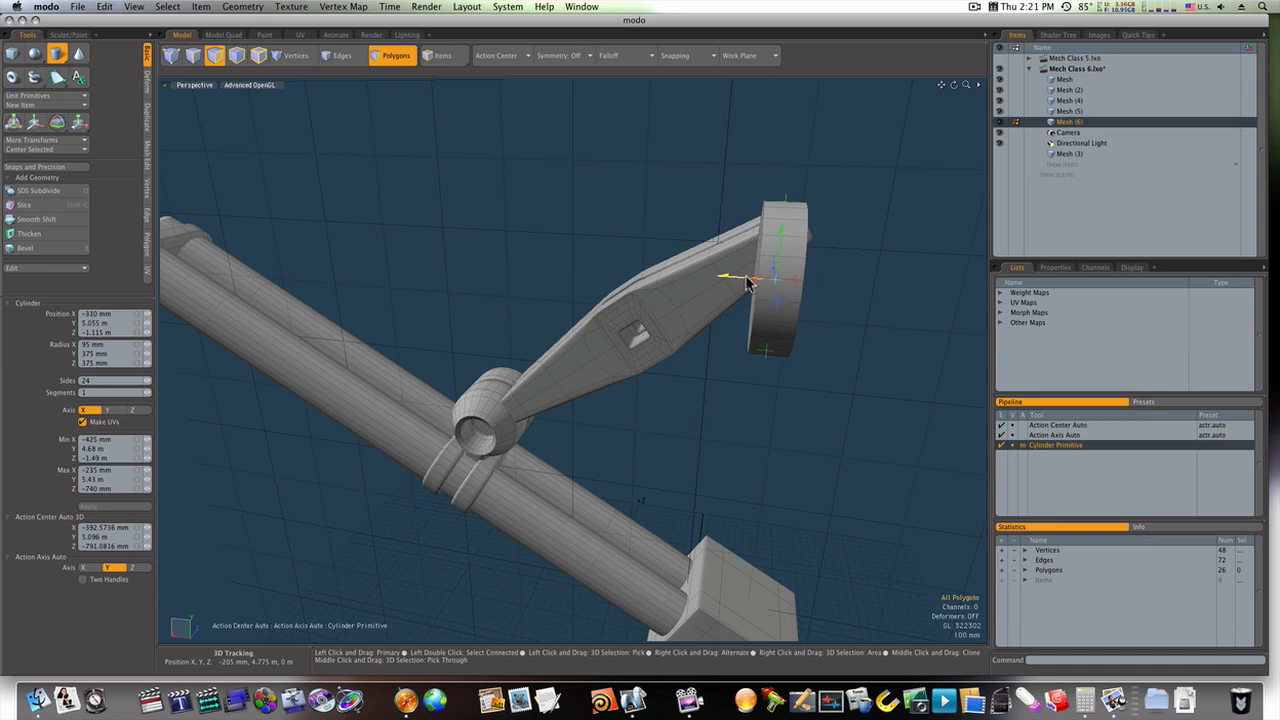
drag(744, 280, 808, 292)
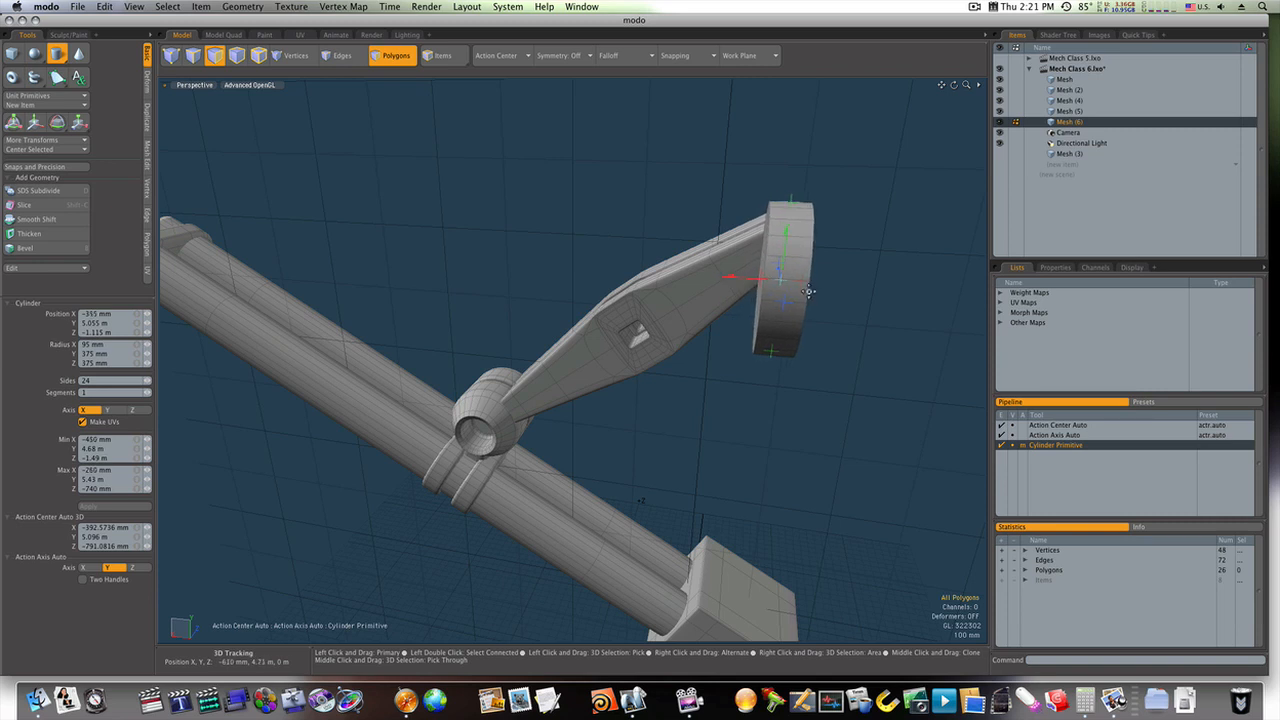
drag(810, 292, 764, 292)
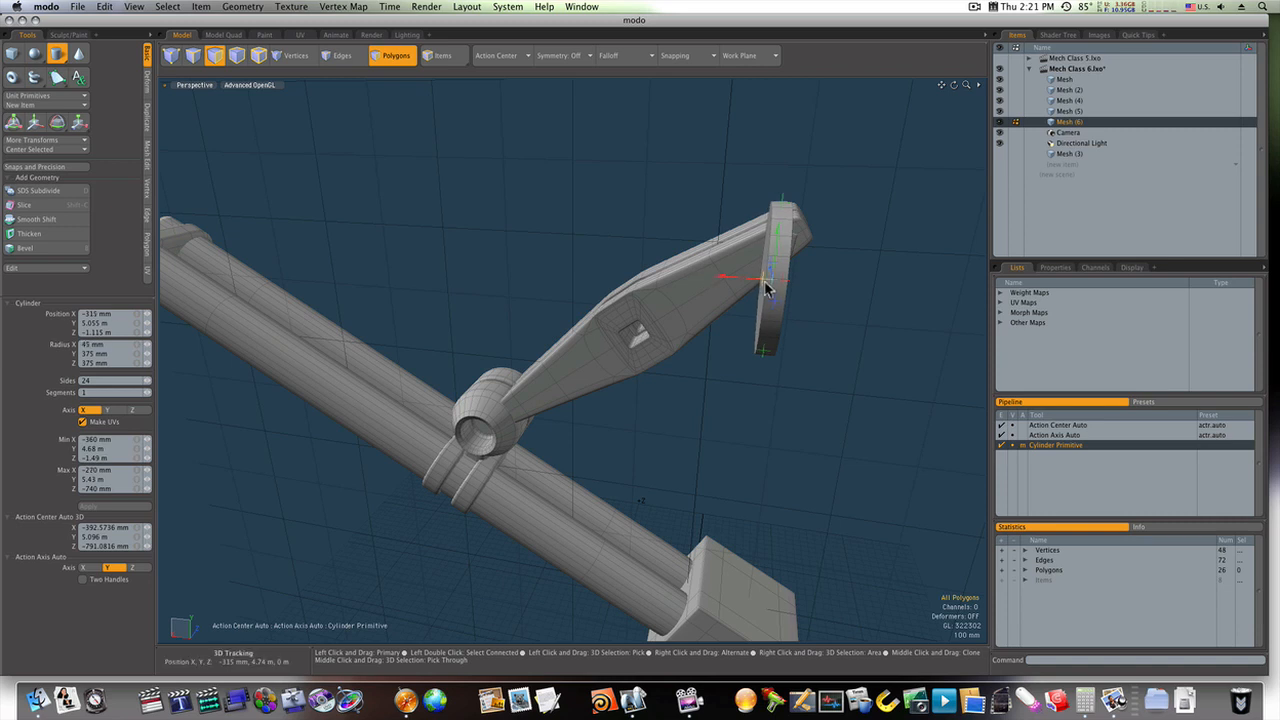
drag(764, 290, 804, 288)
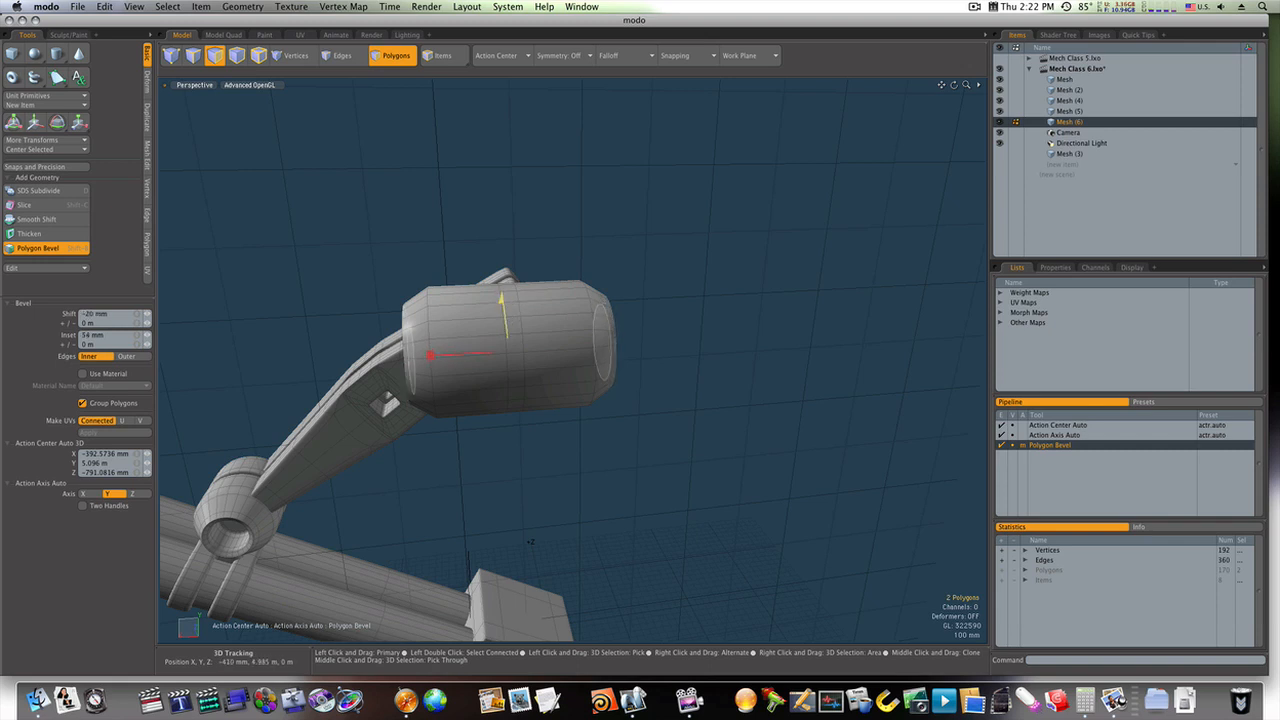
Bevel the cylinder's end caps outward and round their edges into a capsule-like shape.
drag(430, 356, 580, 344)
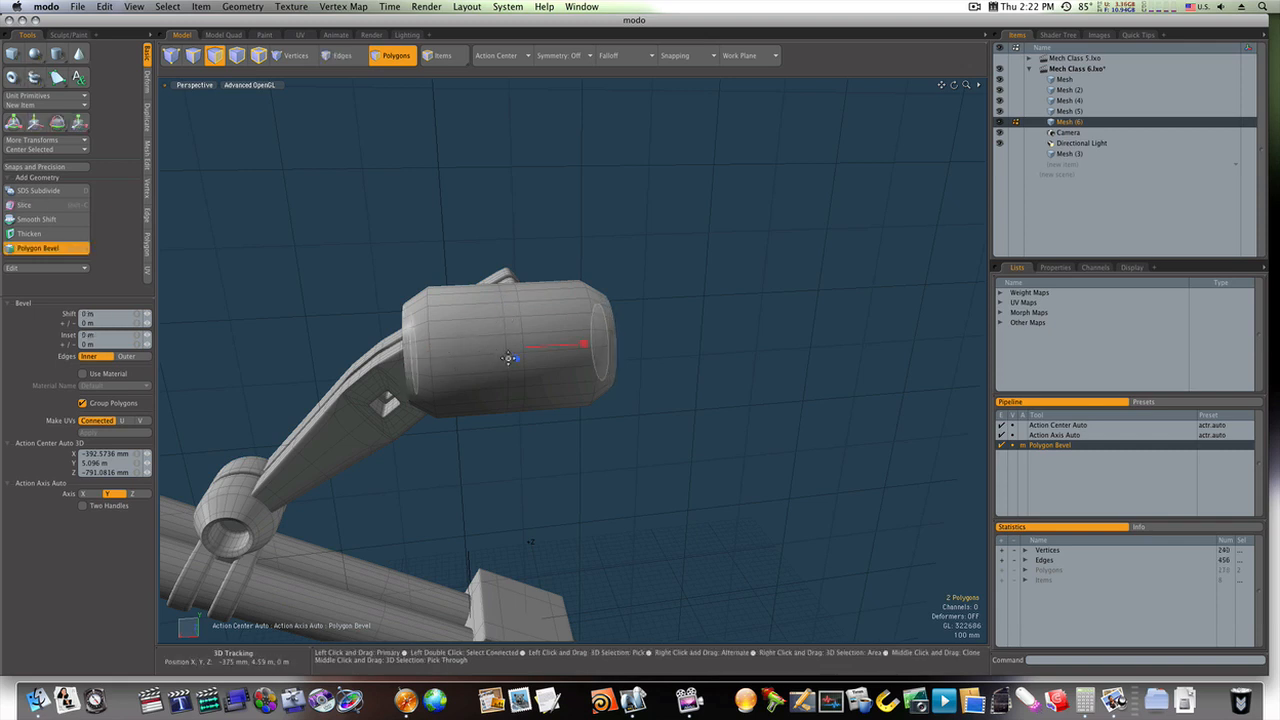
drag(584, 348, 510, 356)
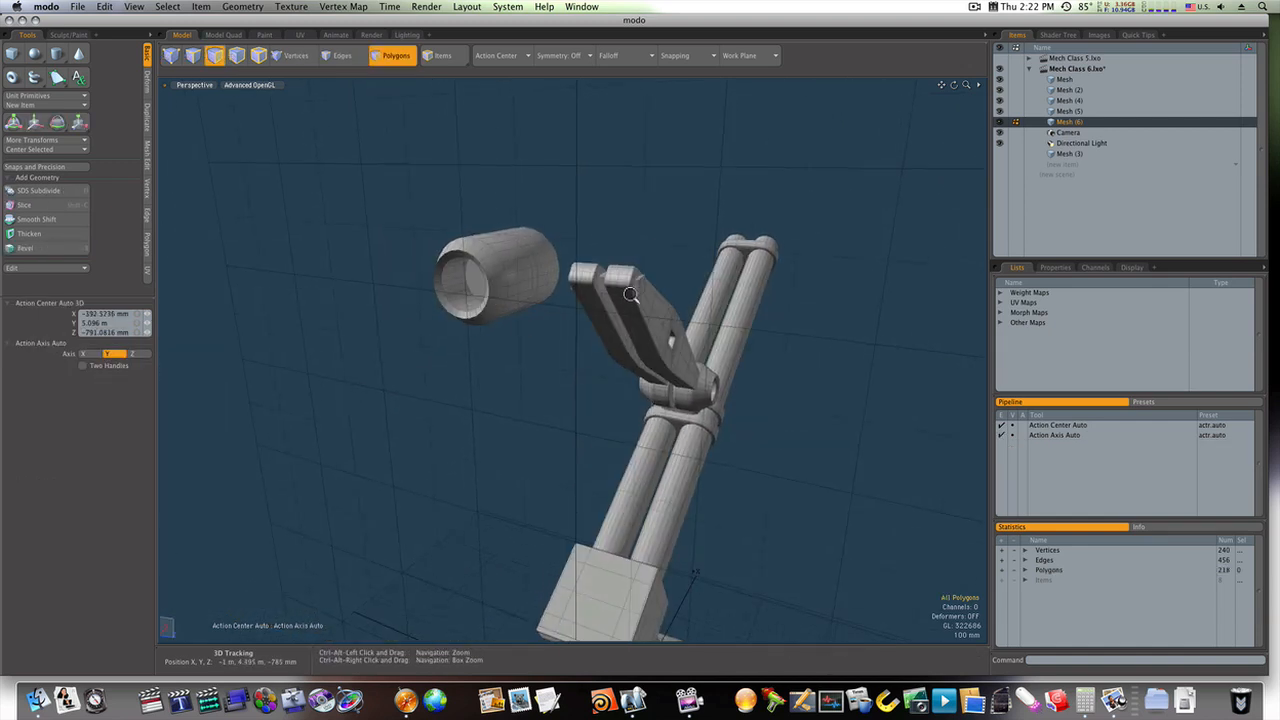
drag(630, 296, 898, 312)
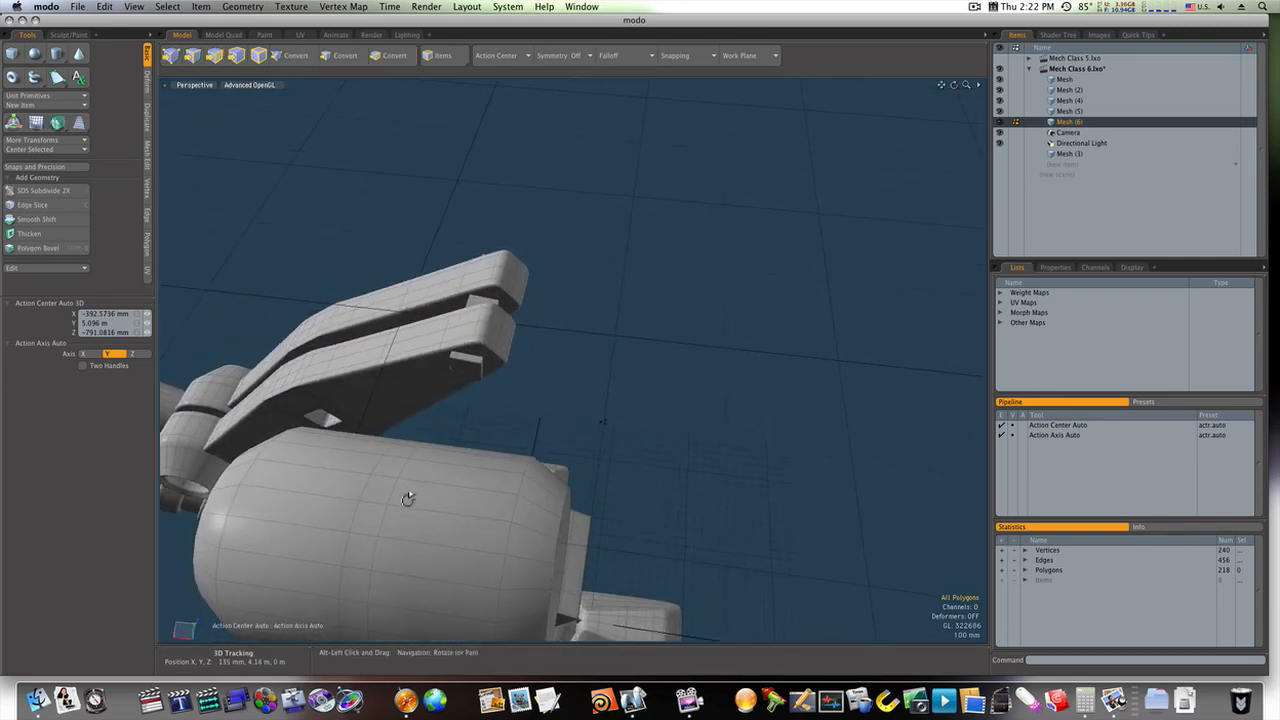
Switch to polygon selection and drag out a small Cube box near the bracket tip.
click(396, 56)
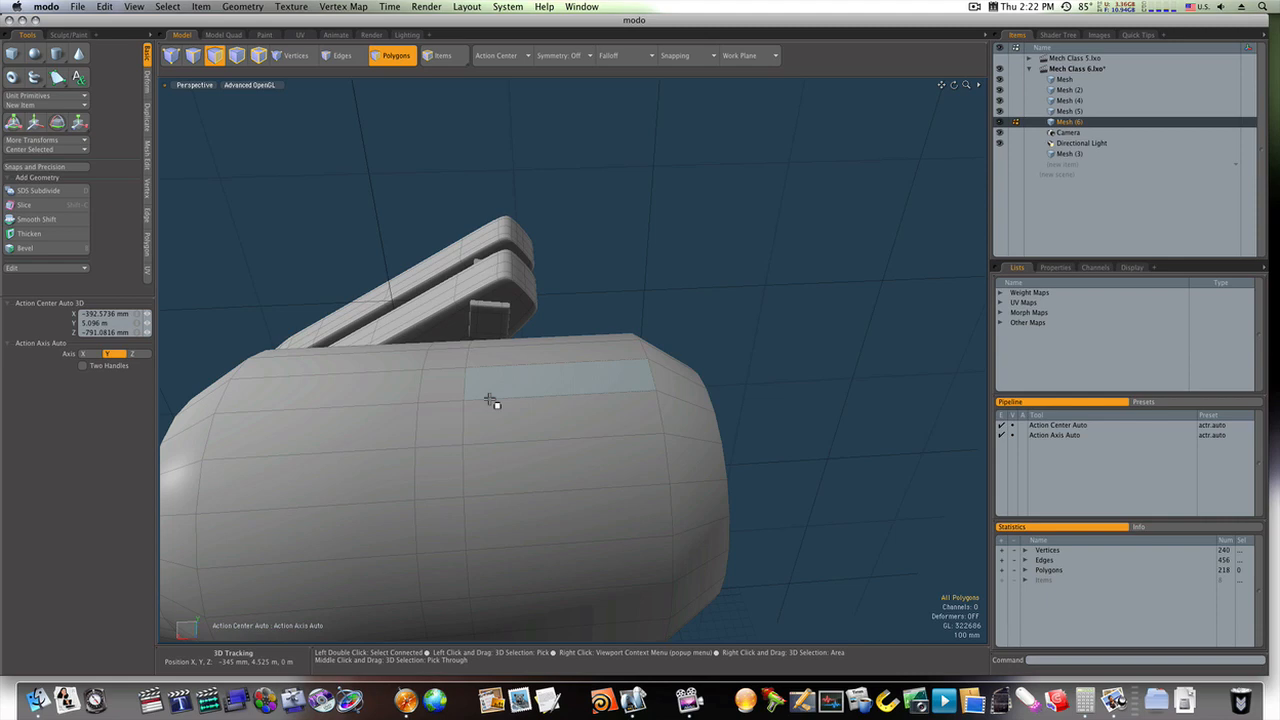
click(132, 8)
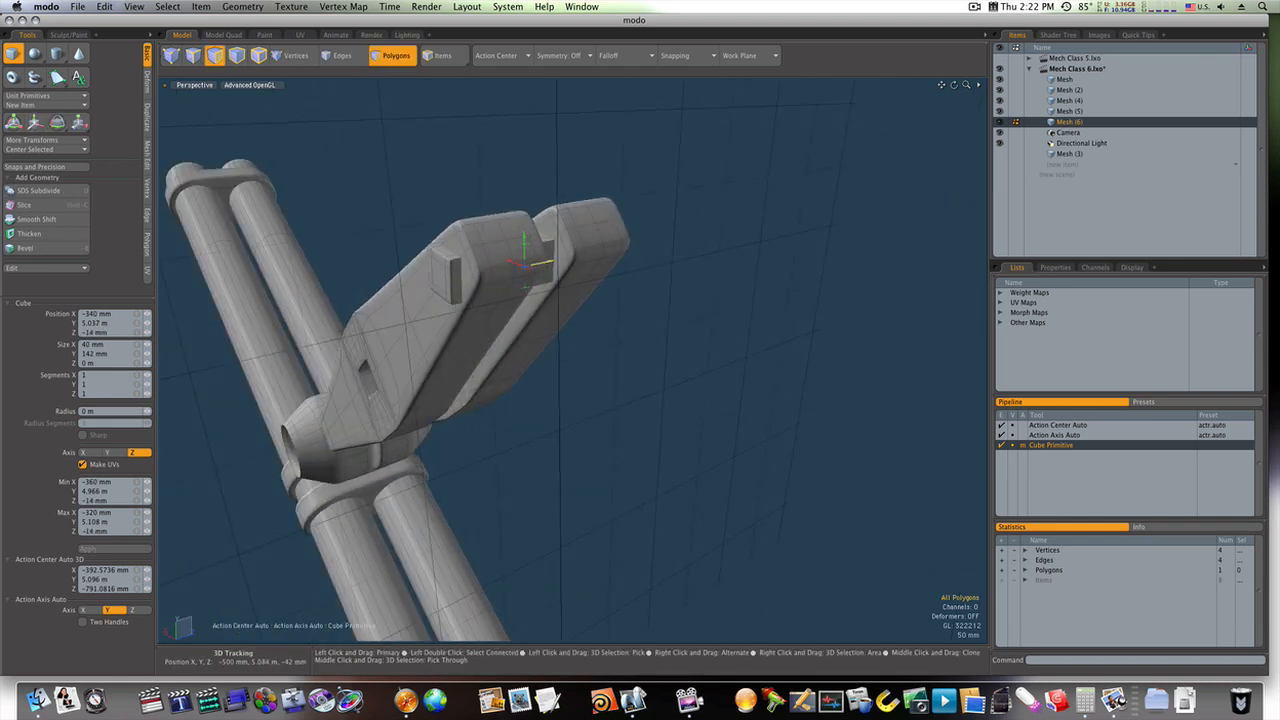
drag(520, 260, 430, 290)
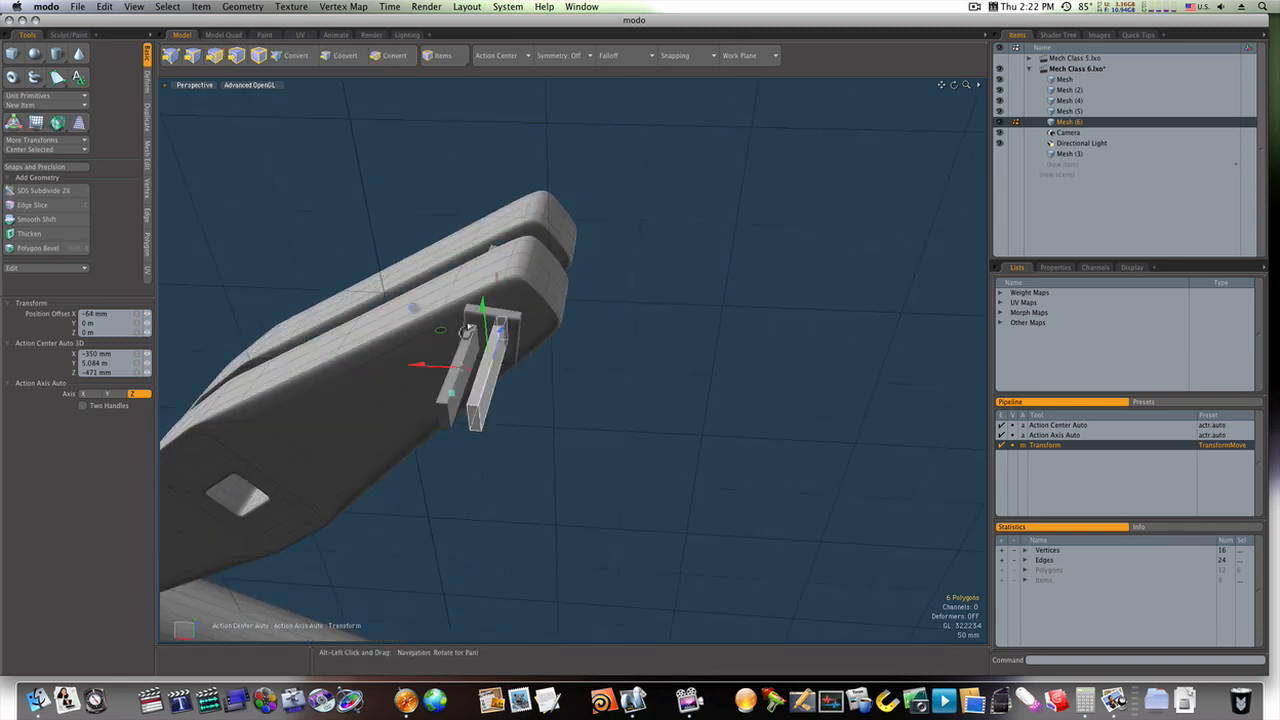
Move the two thin rung bars into place so they project from the bracket's side.
click(396, 56)
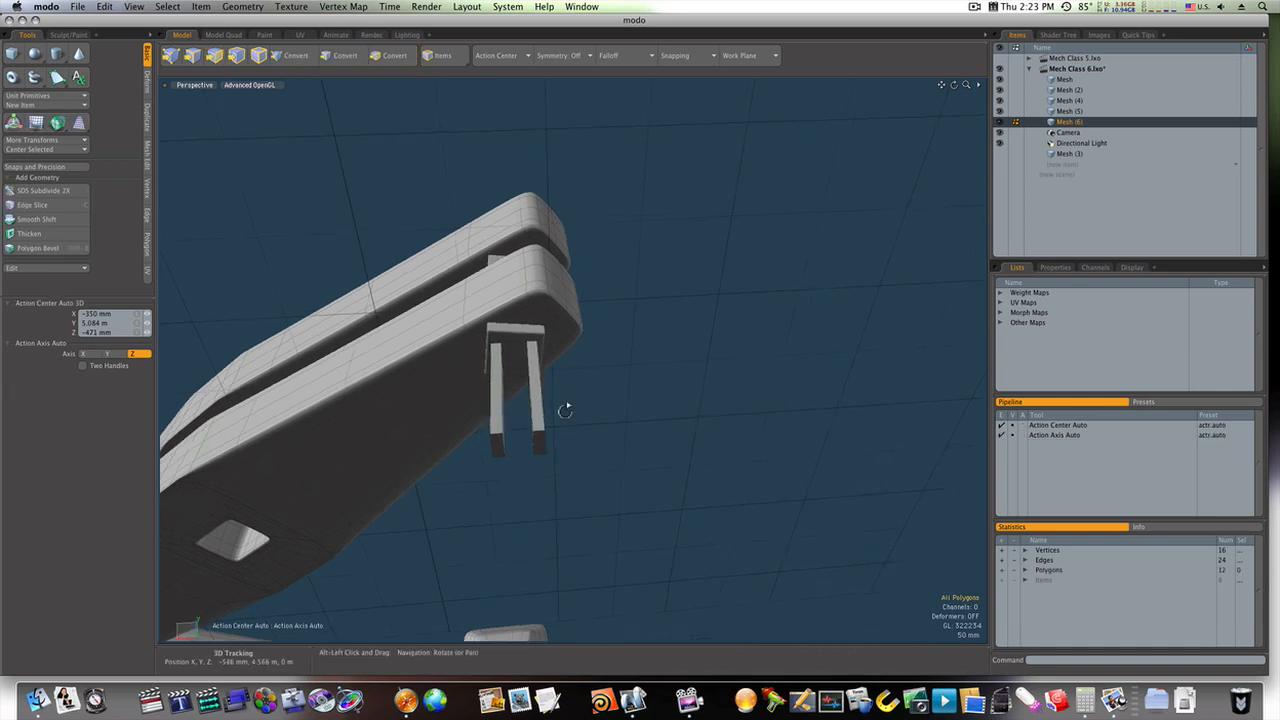
click(396, 56)
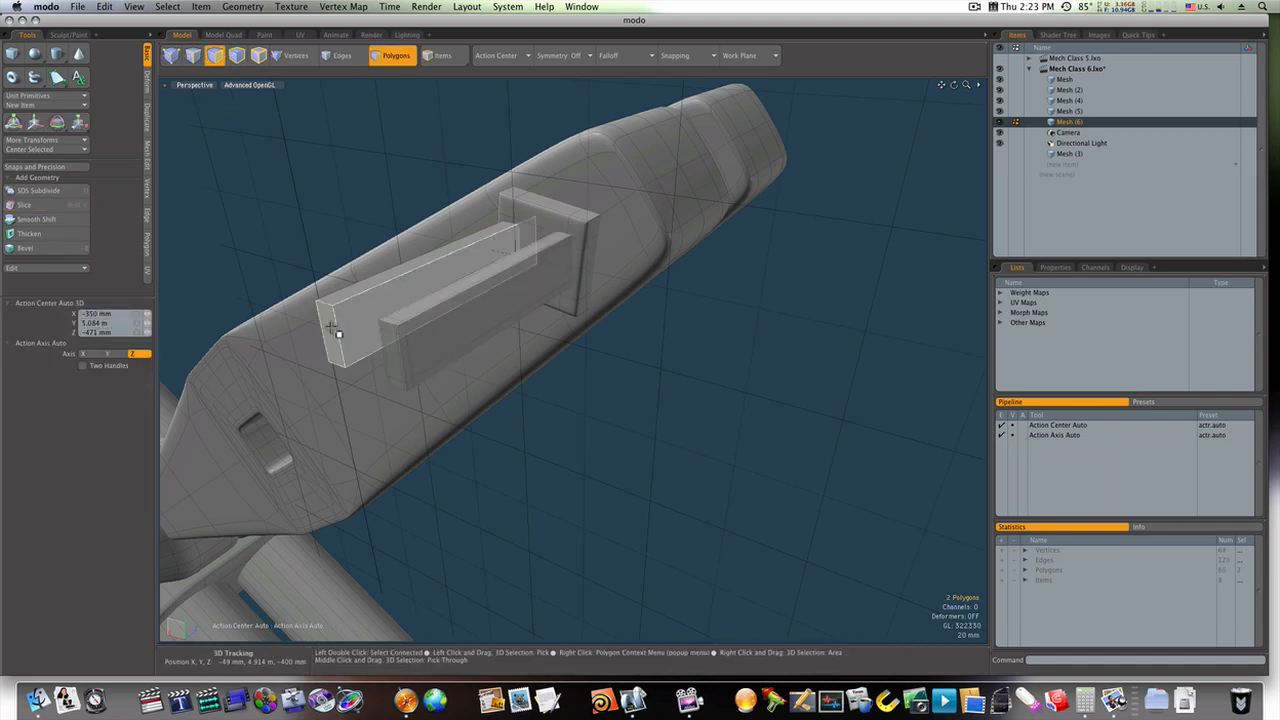
click(32, 204)
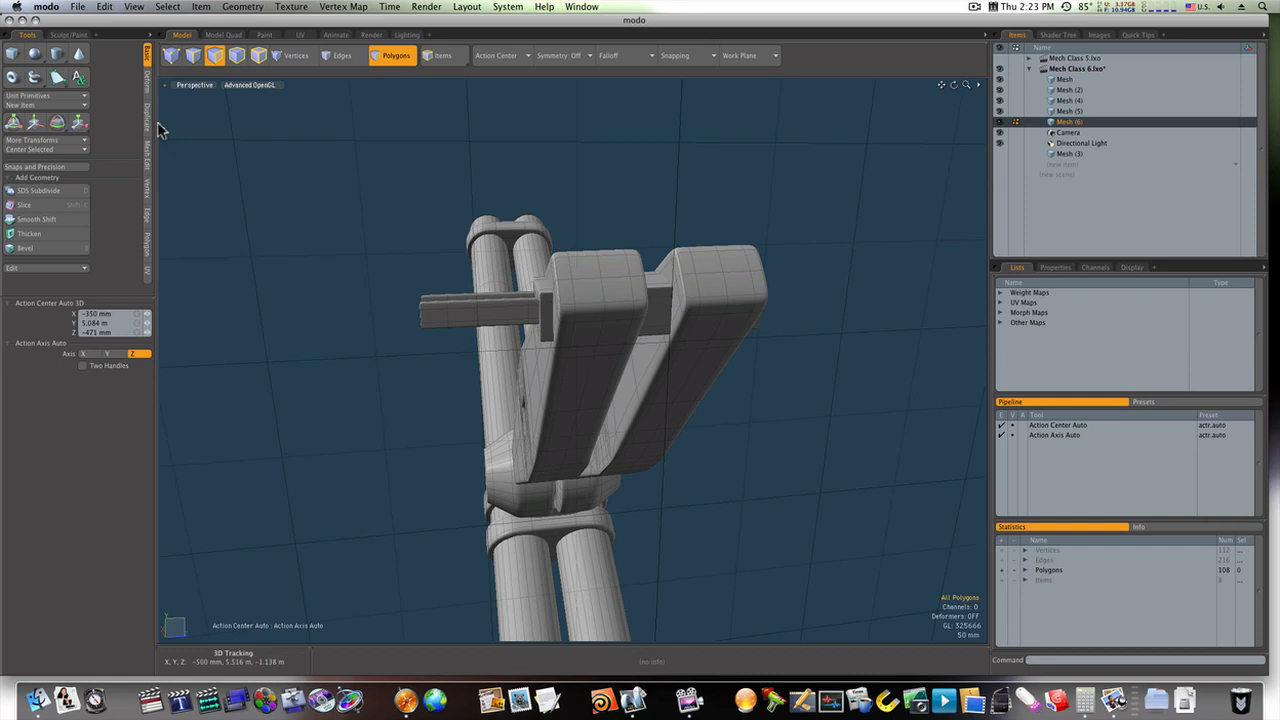
Scale the joint's middle polygon ring inward and pull the two rounded halves apart.
click(132, 8)
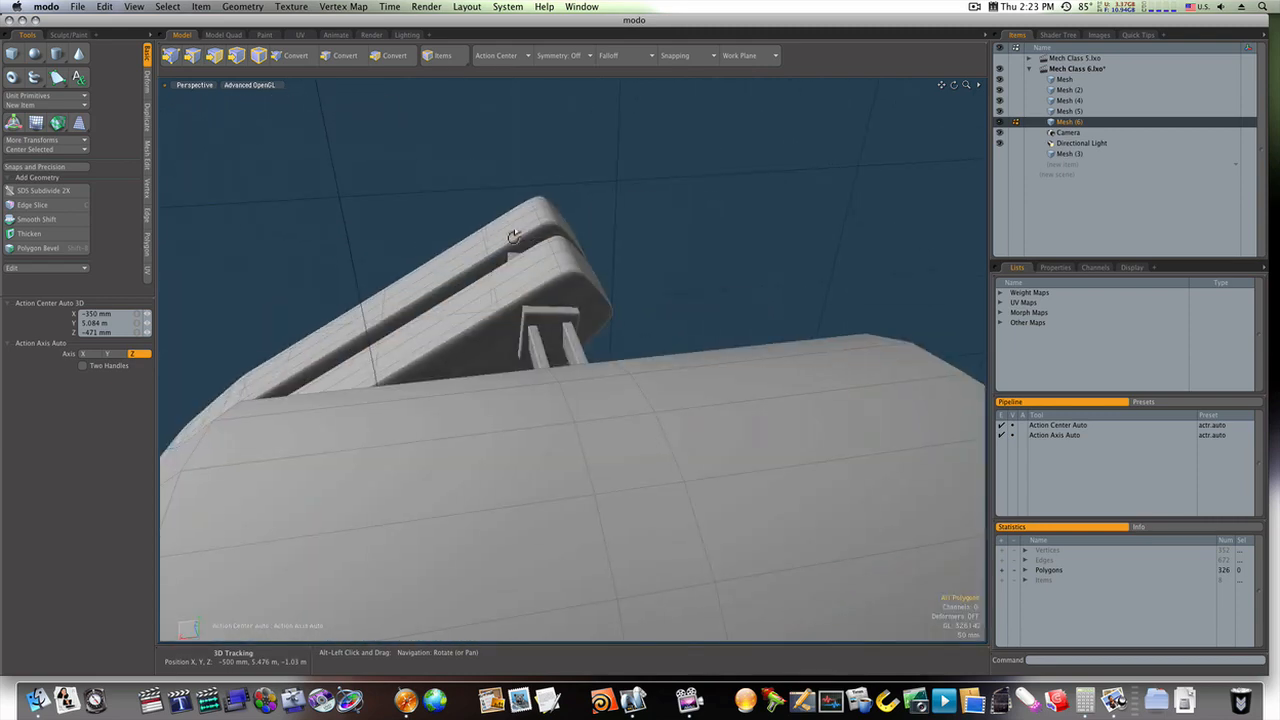
click(342, 56)
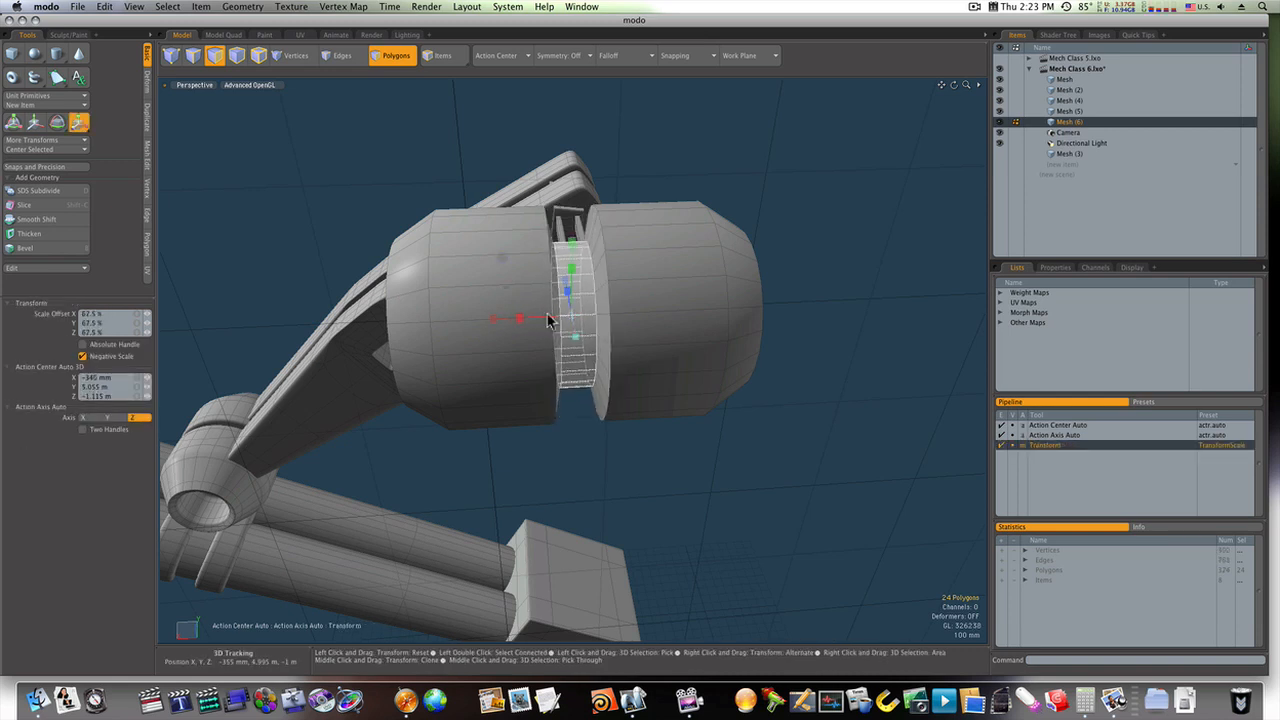
drag(550, 320, 788, 236)
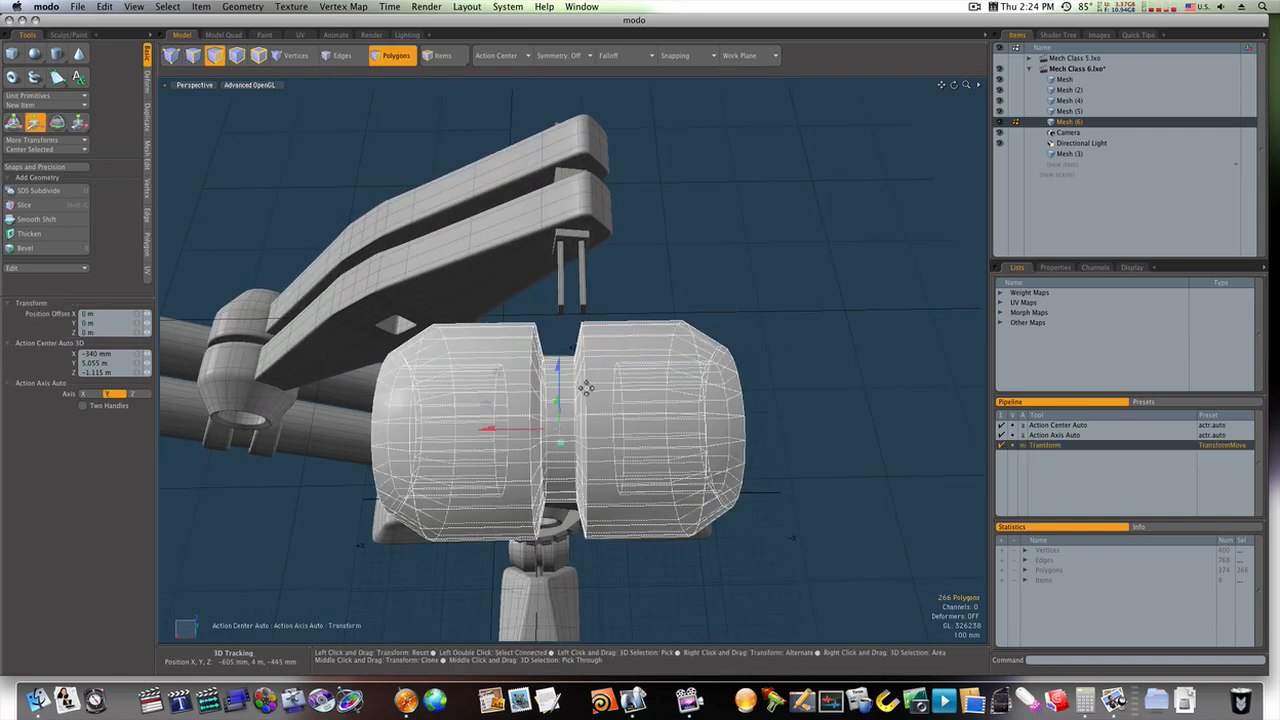
drag(558, 396, 560, 376)
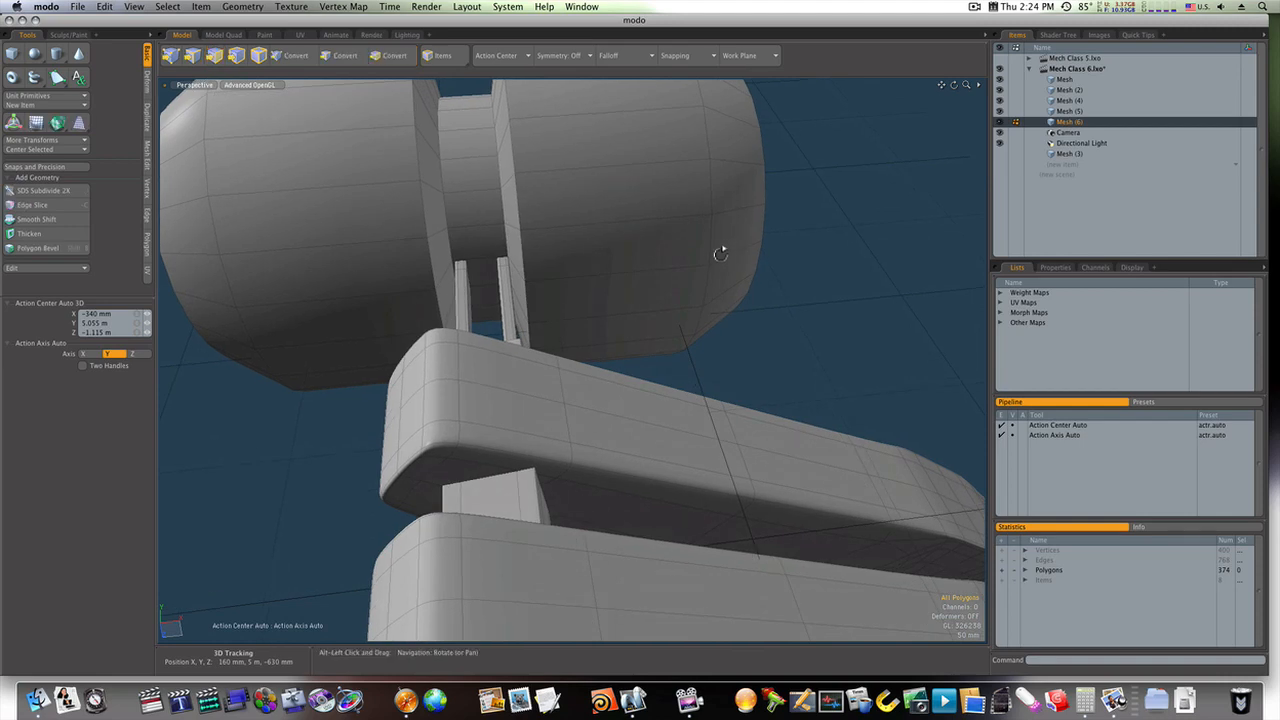
drag(720, 250, 888, 228)
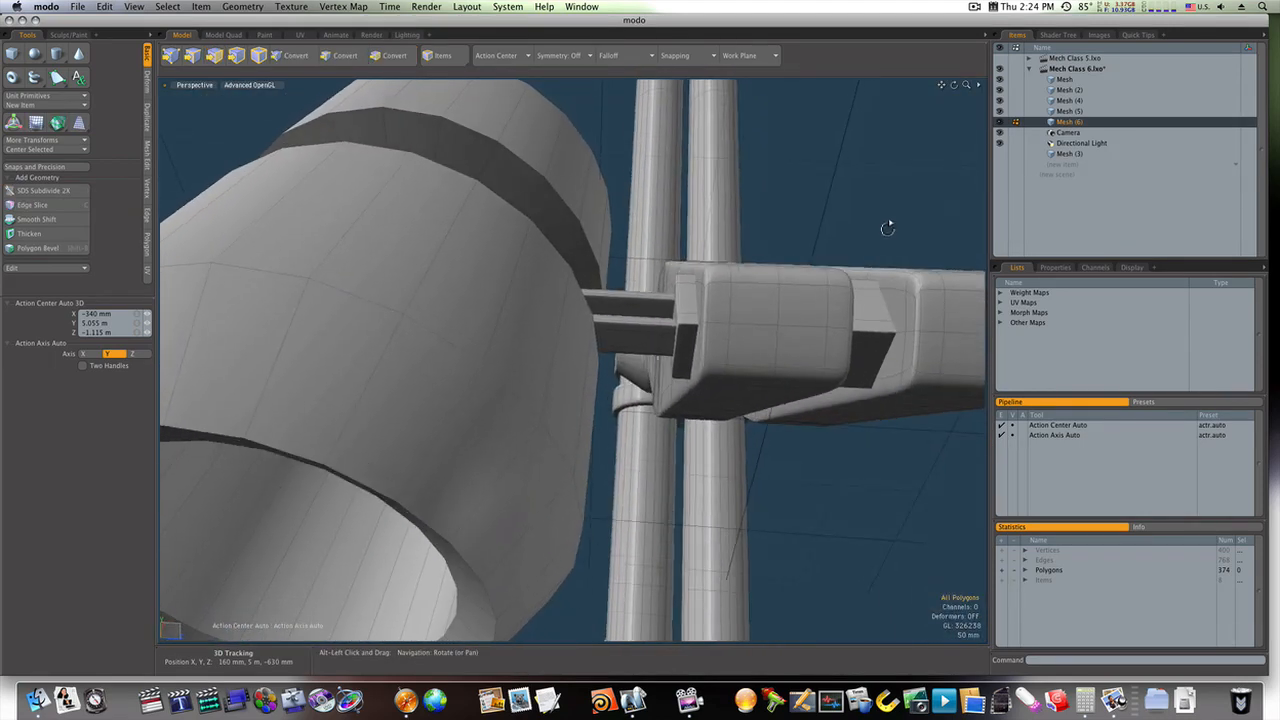
click(396, 56)
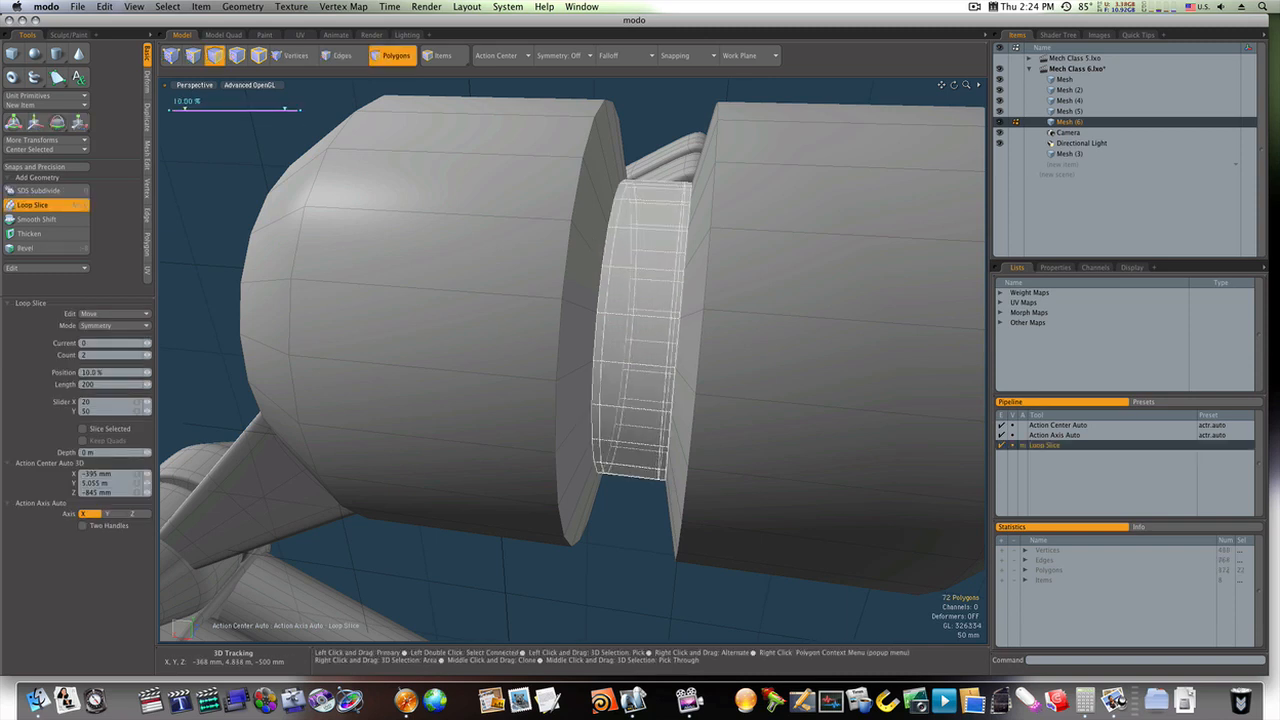
Loop-slice the middle band into a recessed collar, leaving the joint's outer end hollow.
click(32, 204)
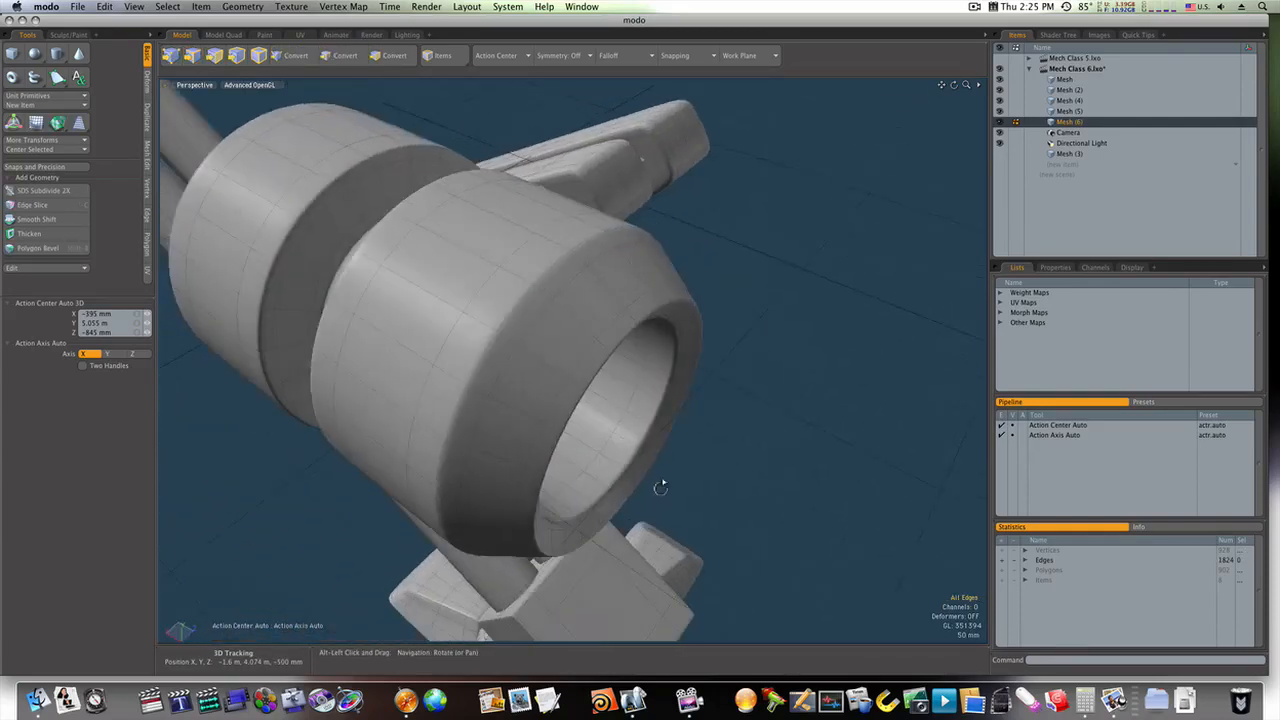
drag(660, 488, 898, 352)
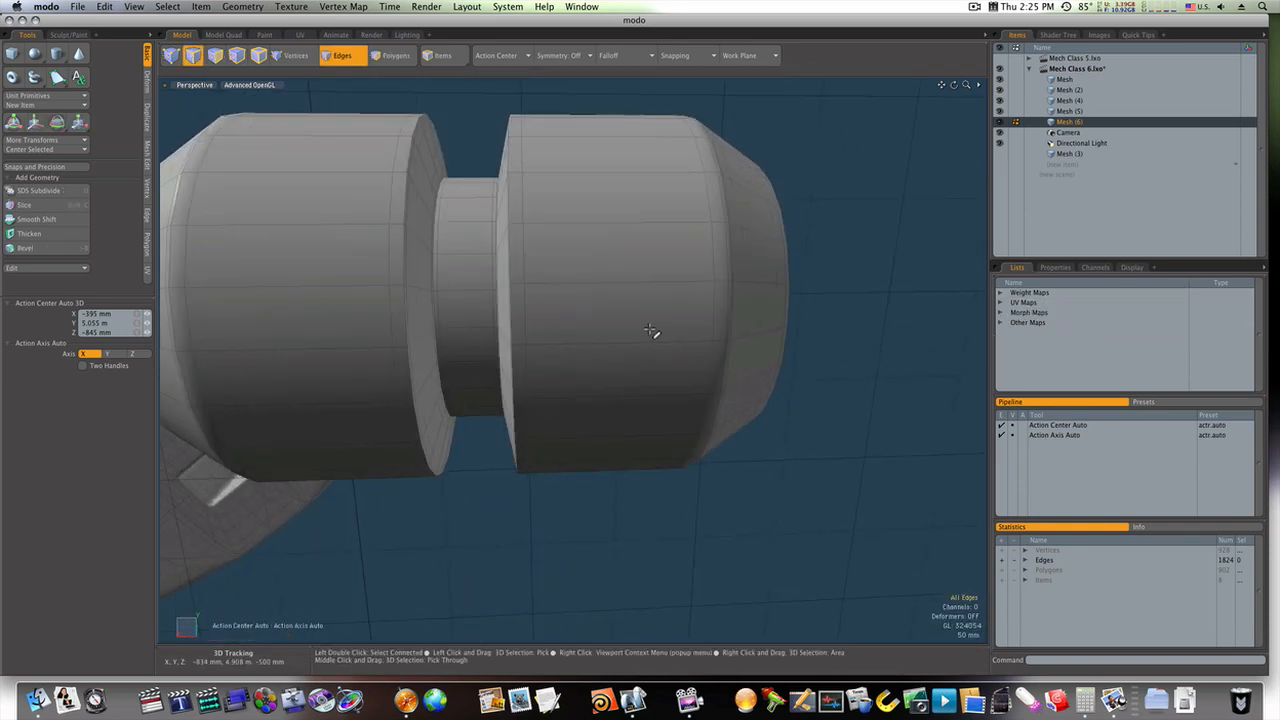
Polygon-extrude the collar faces outward toward the bracket and scale the piece flat.
click(396, 56)
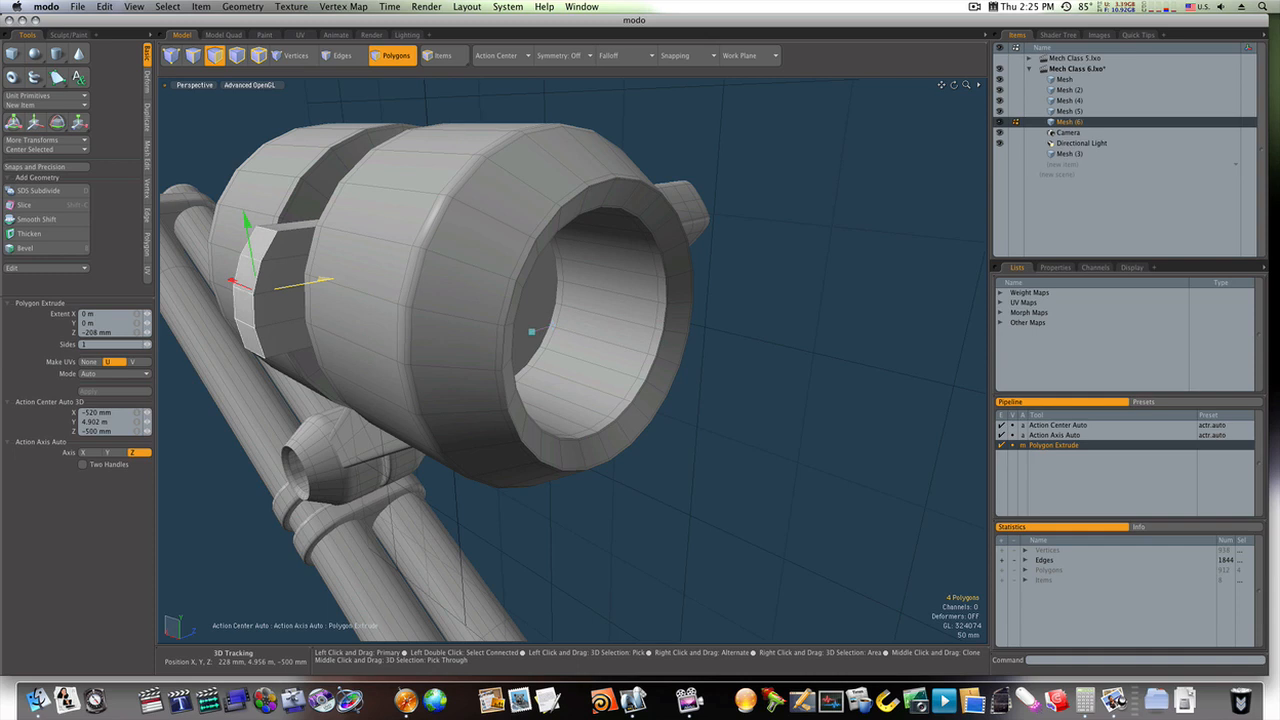
drag(330, 280, 404, 278)
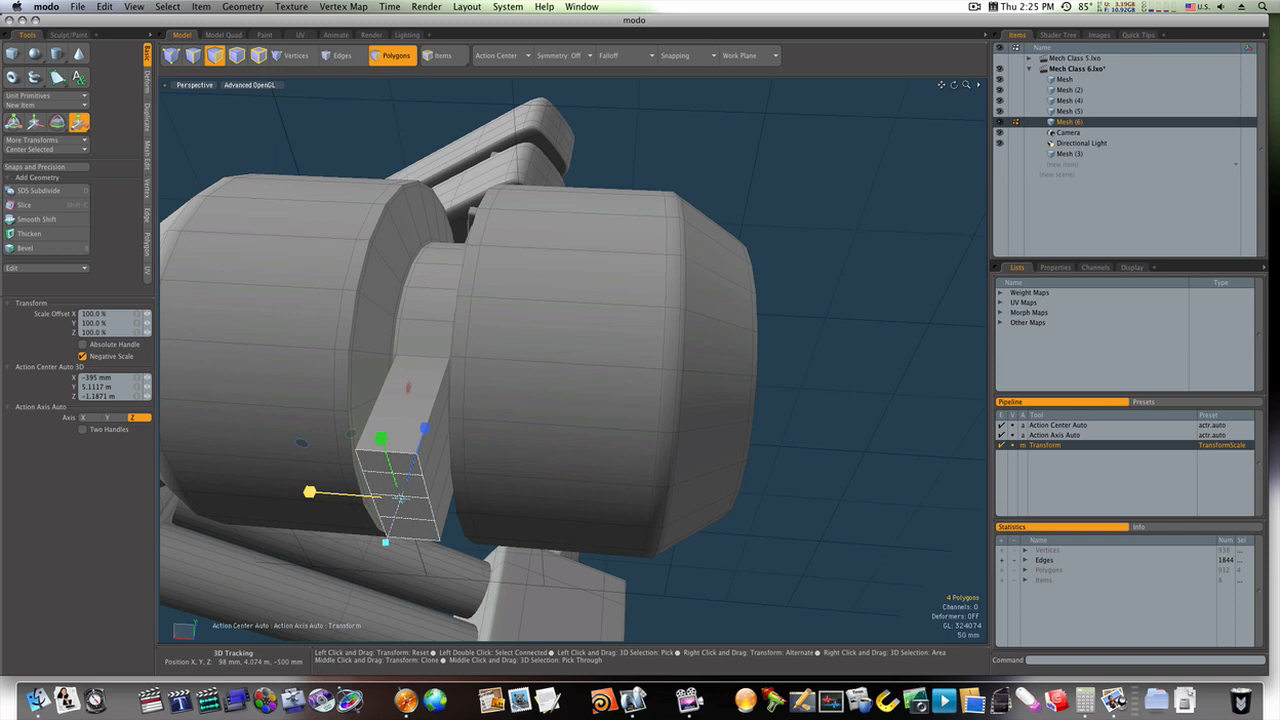
drag(310, 492, 258, 488)
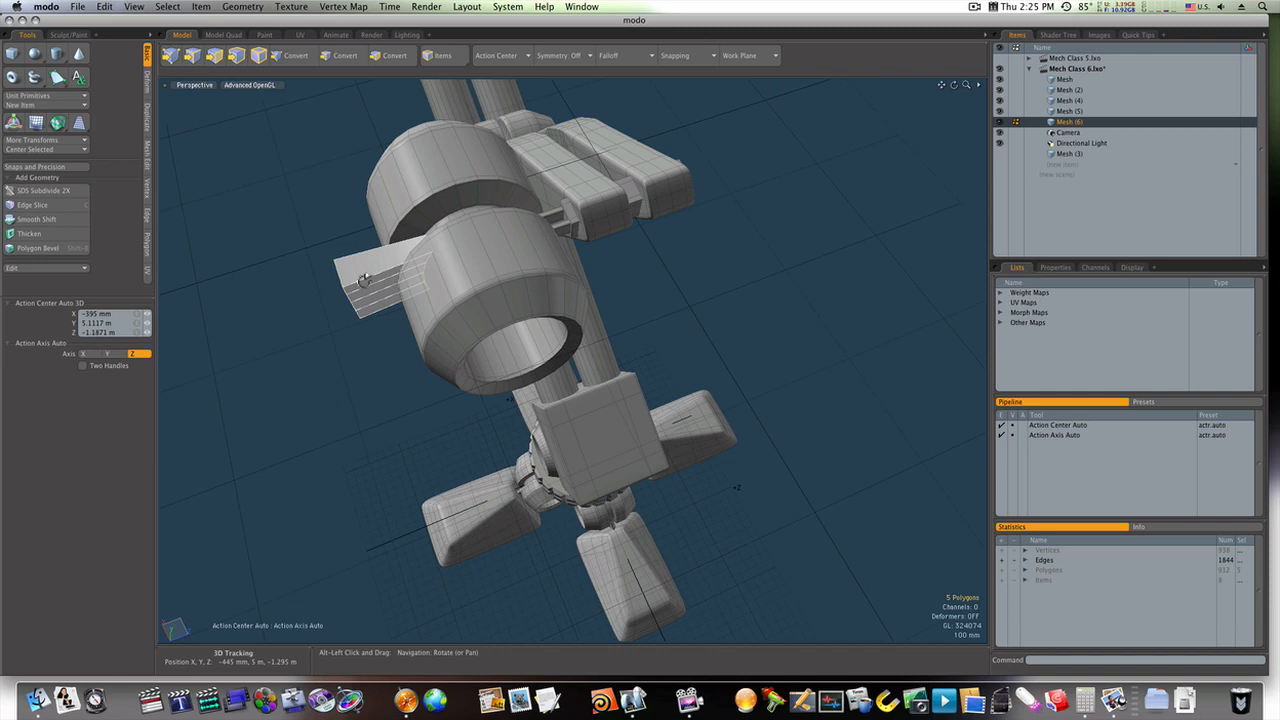
Loop-slice the tab in Uniform mode, raising the count to several evenly spaced cuts.
click(32, 204)
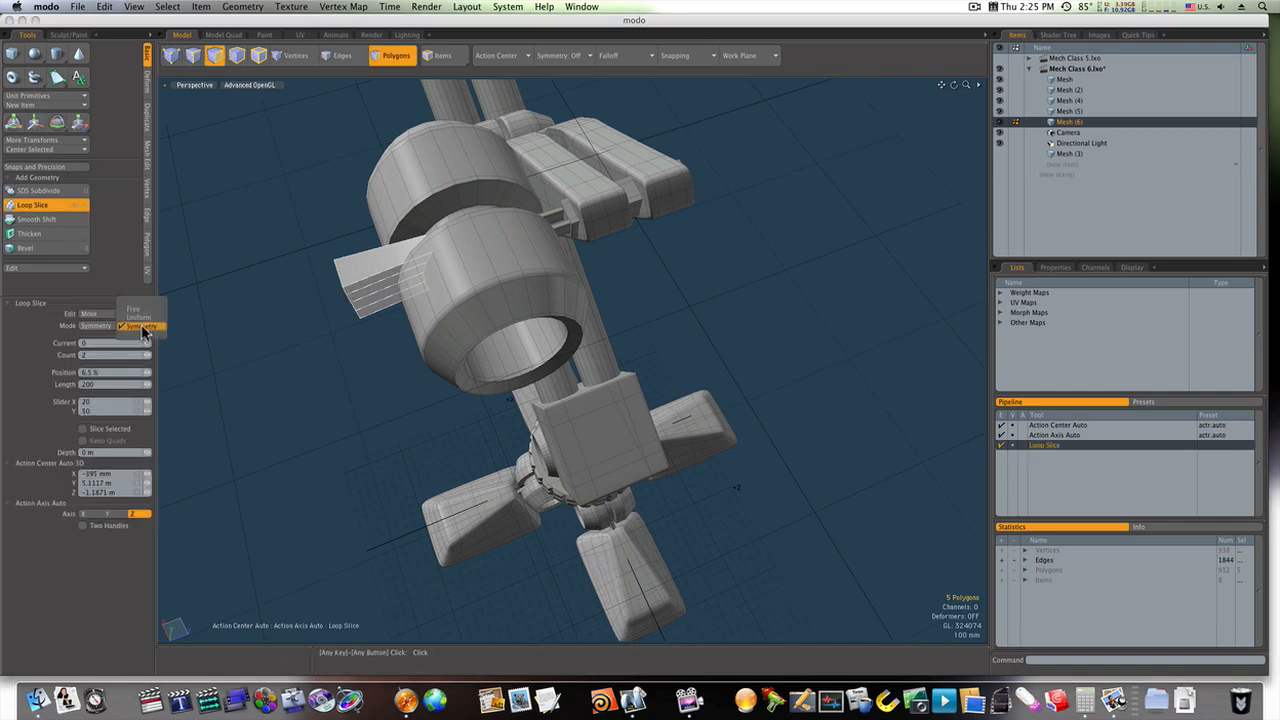
click(138, 328)
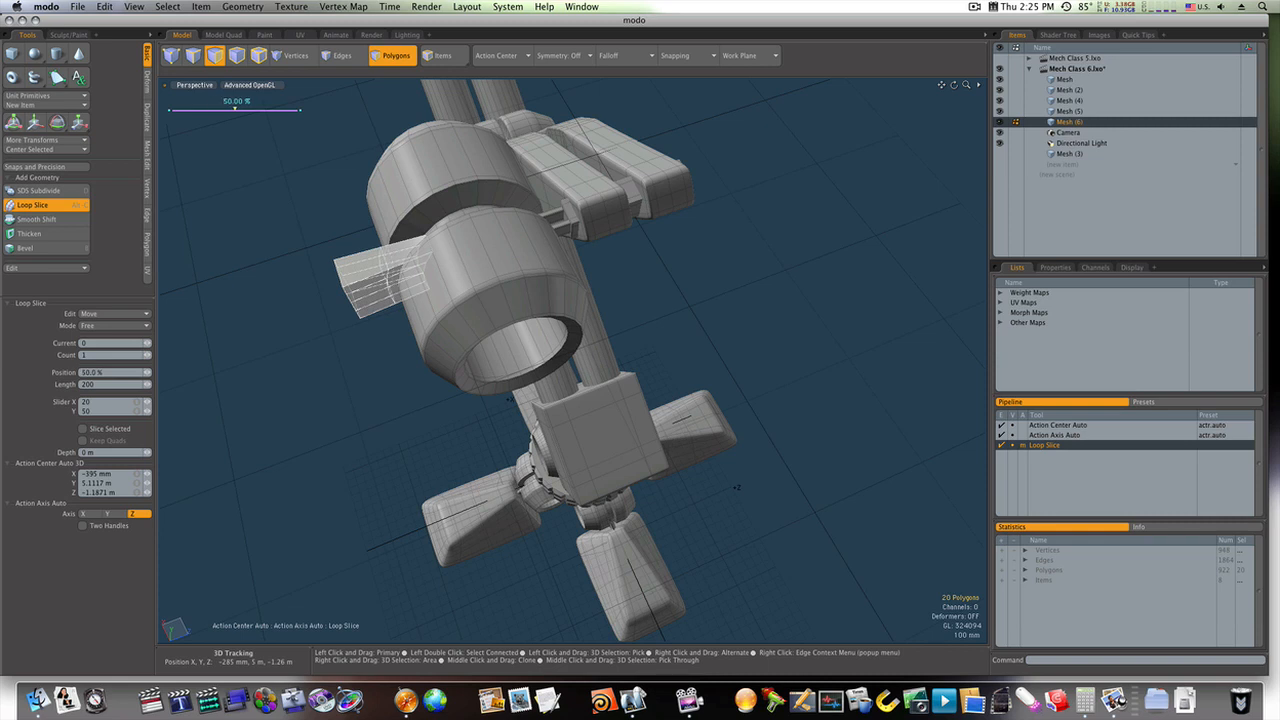
drag(234, 108, 292, 108)
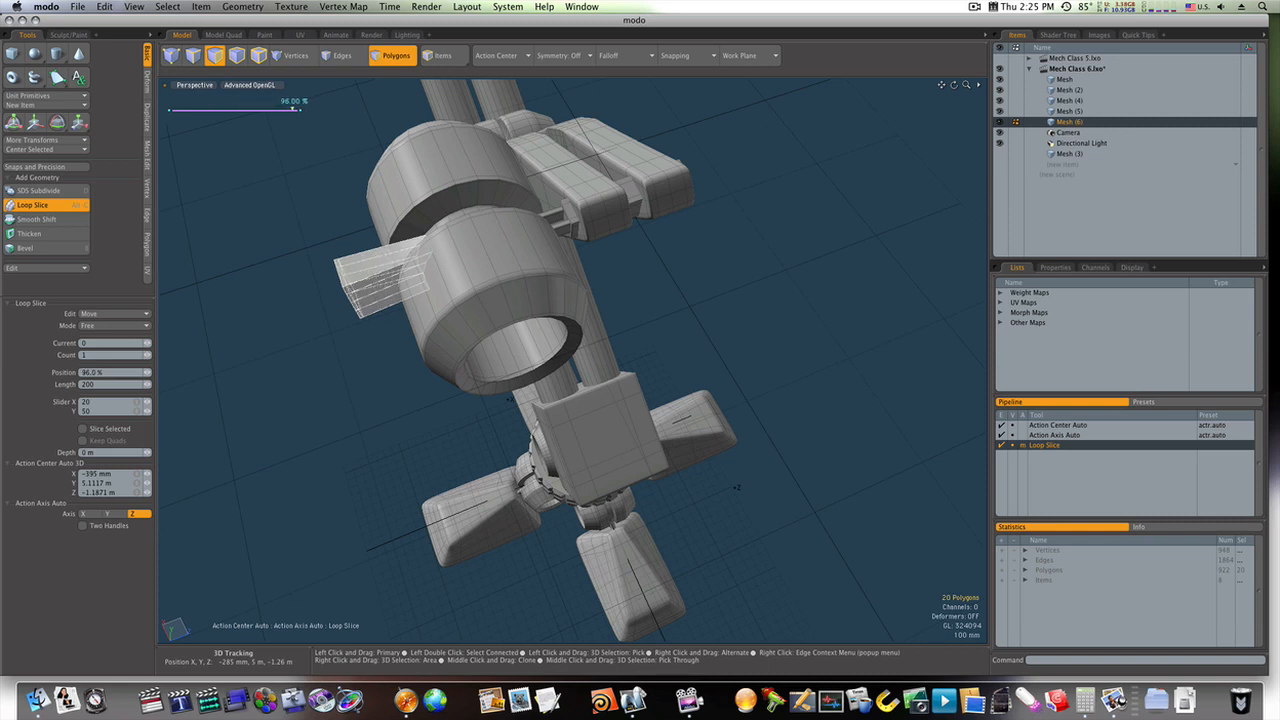